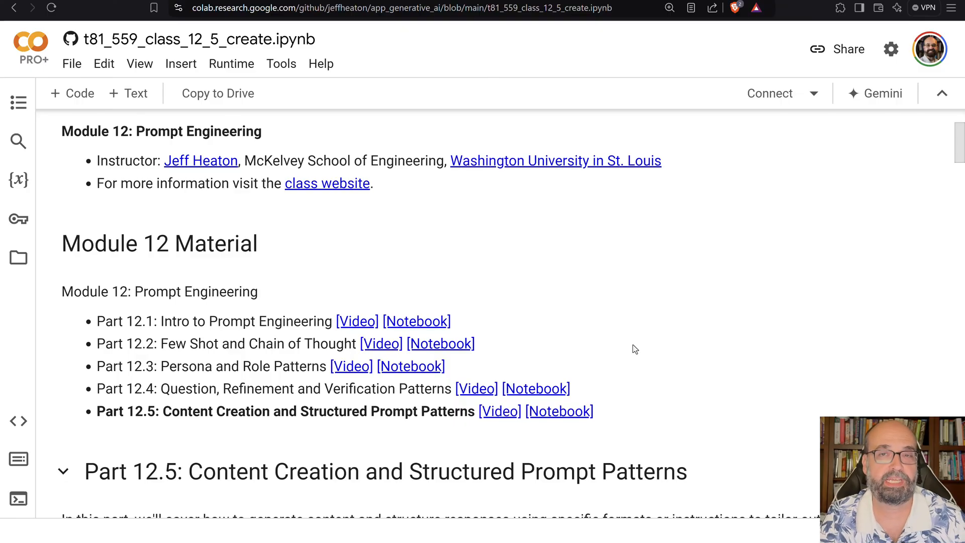
scroll("down", 3)
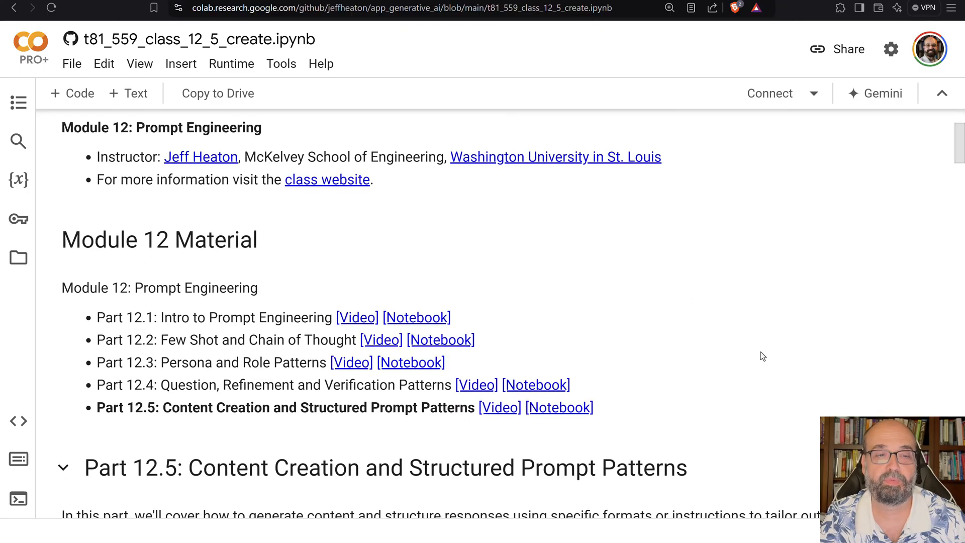
scroll("down", 3)
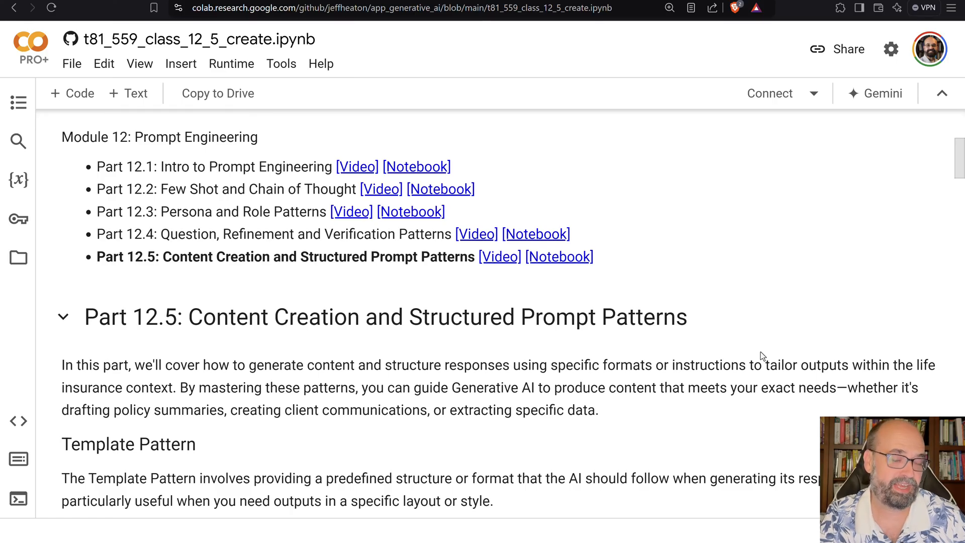
scroll("down", 3)
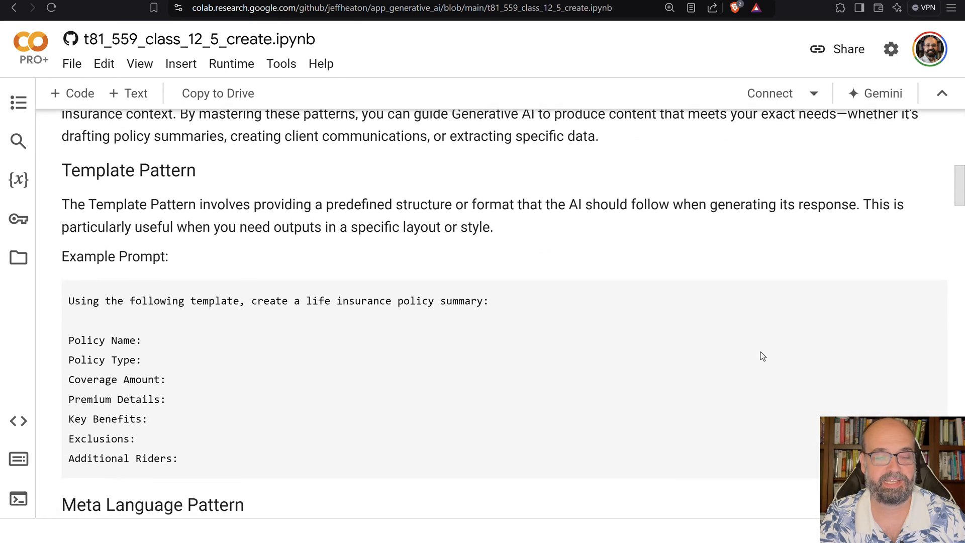
scroll("down", 3)
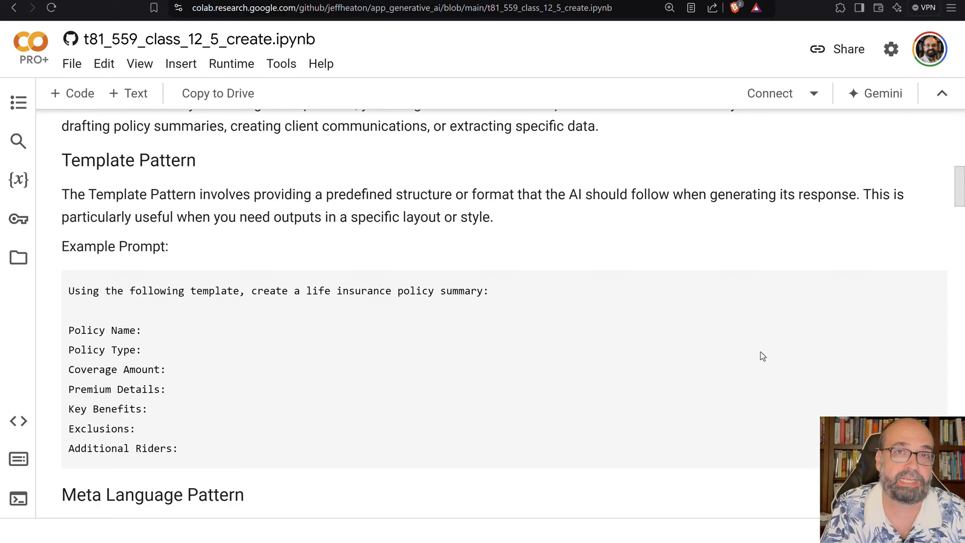
scroll("down", 3)
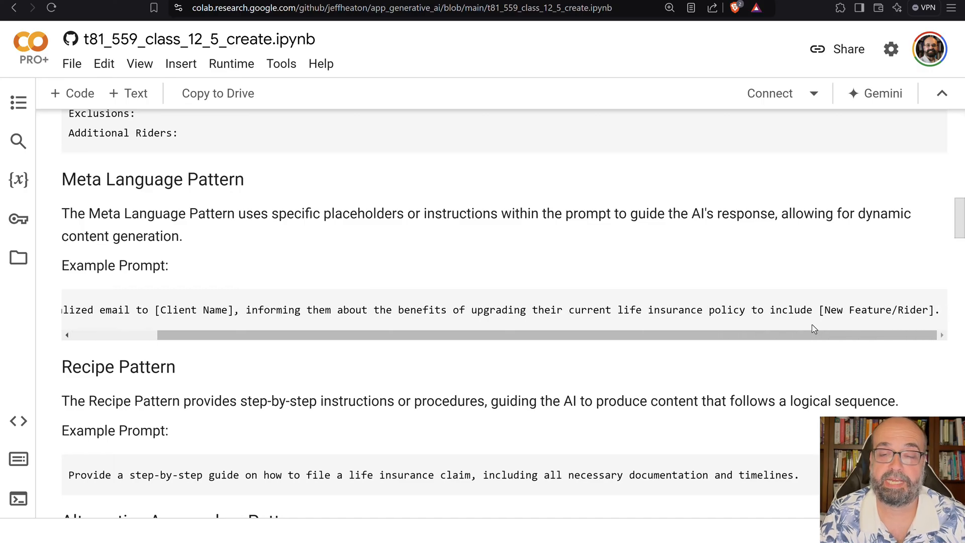
mouse_move(669, 307)
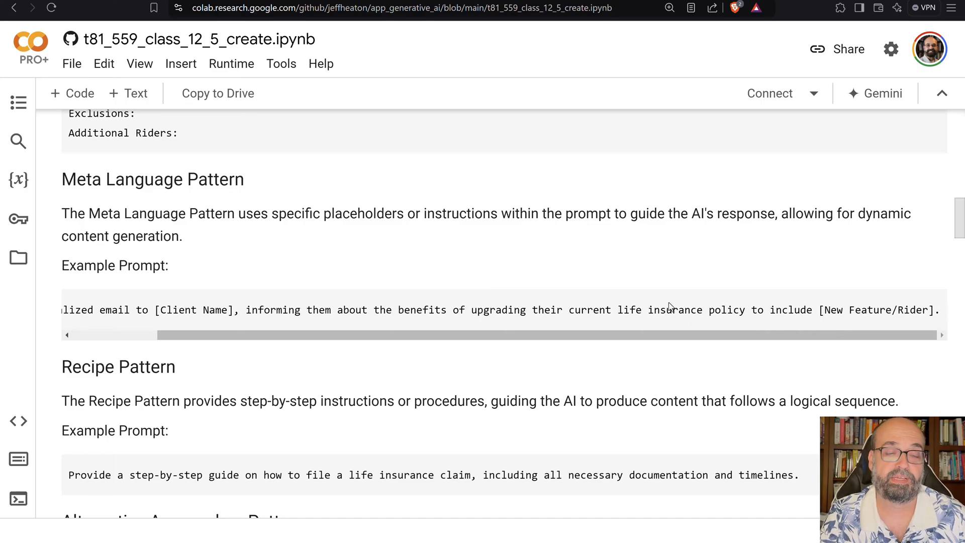
scroll("down", 3)
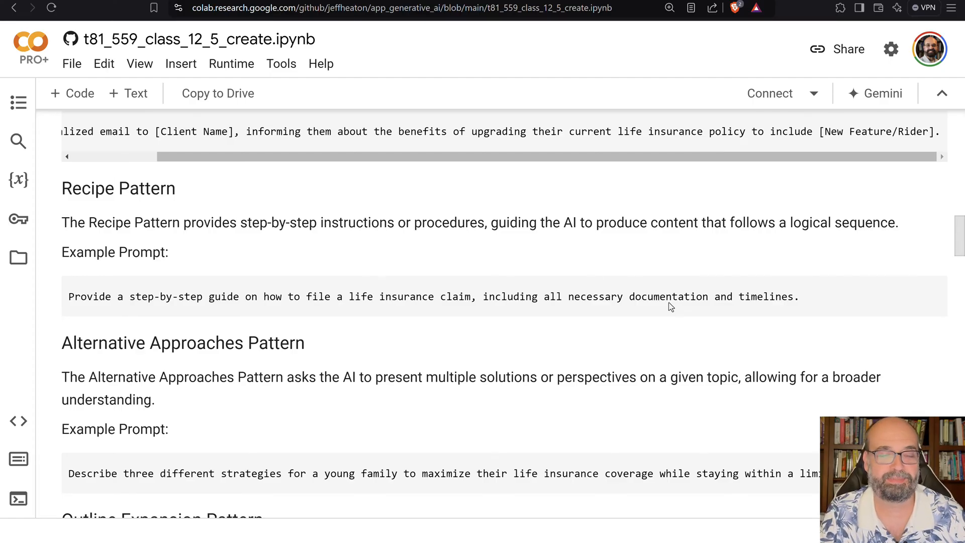
scroll("down", 3)
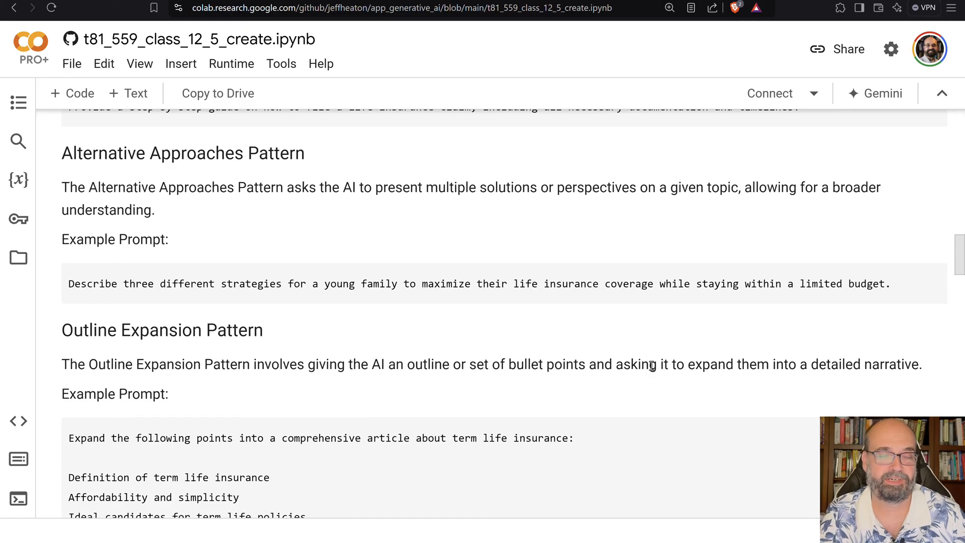
scroll("down", 3)
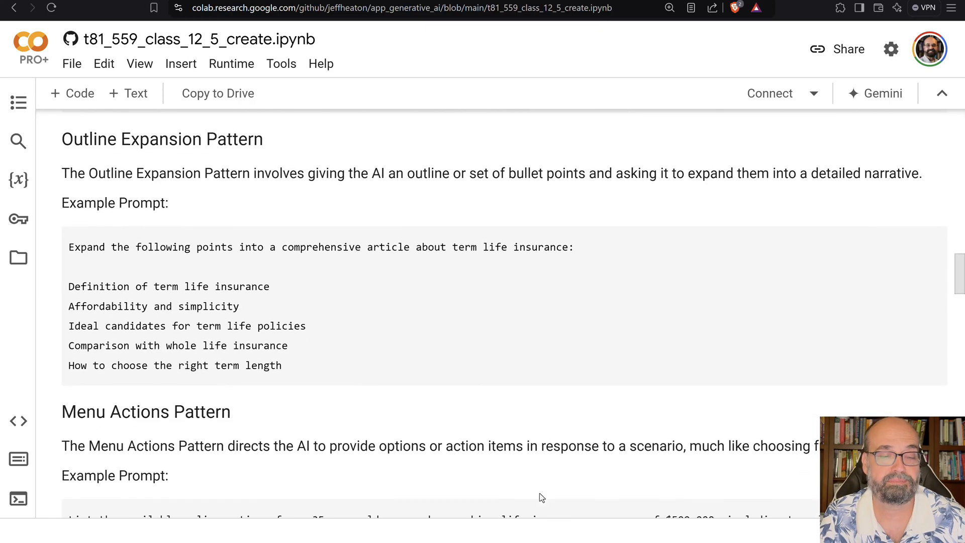
scroll("down", 3)
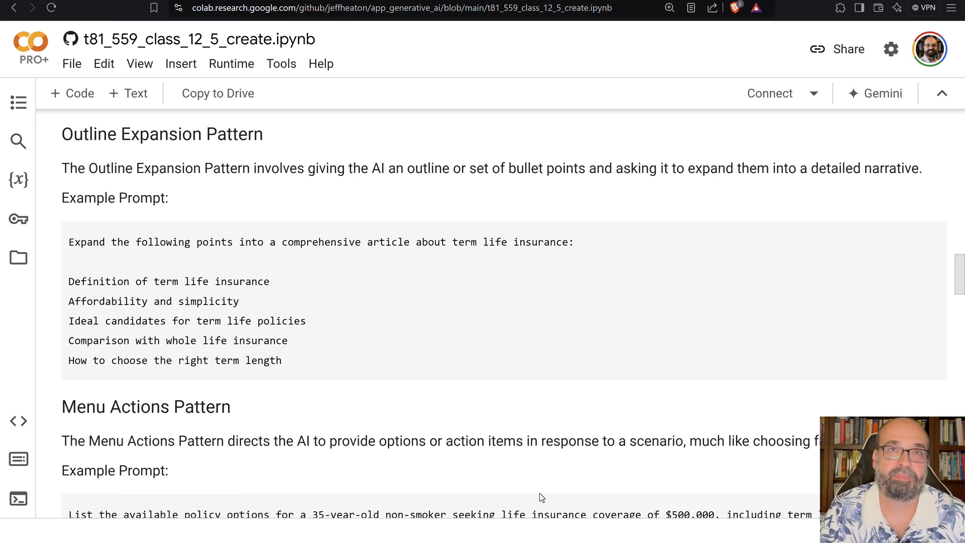
scroll("down", 3)
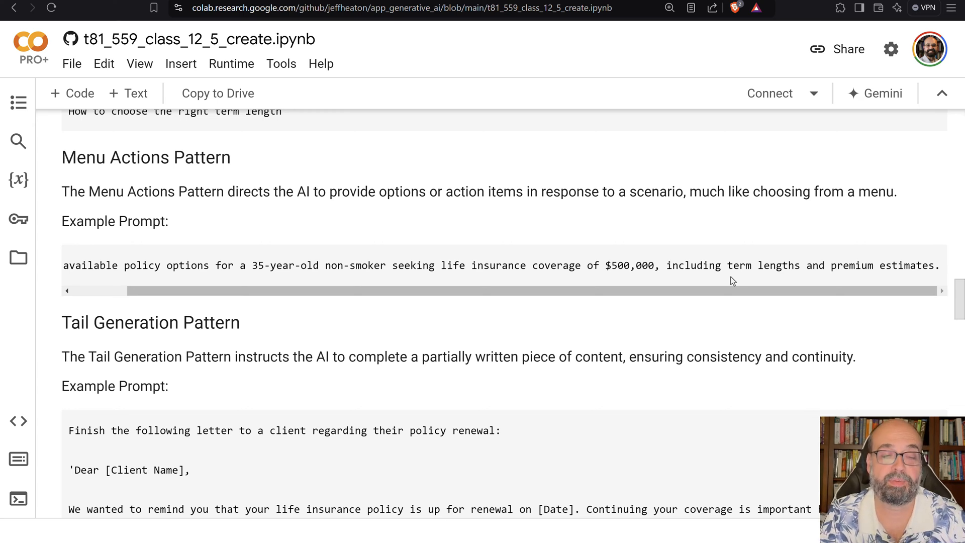
scroll("down", 3)
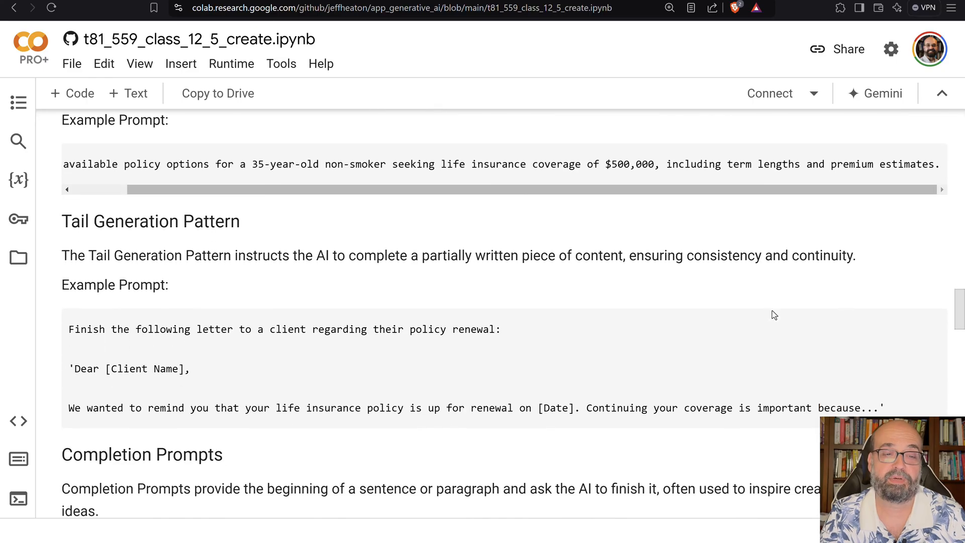
scroll("down", 3)
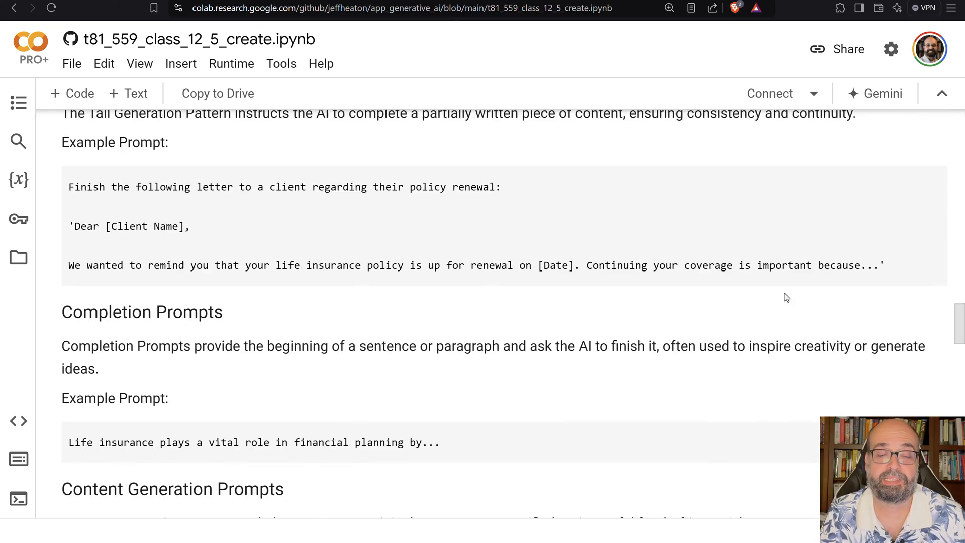
scroll("down", 3)
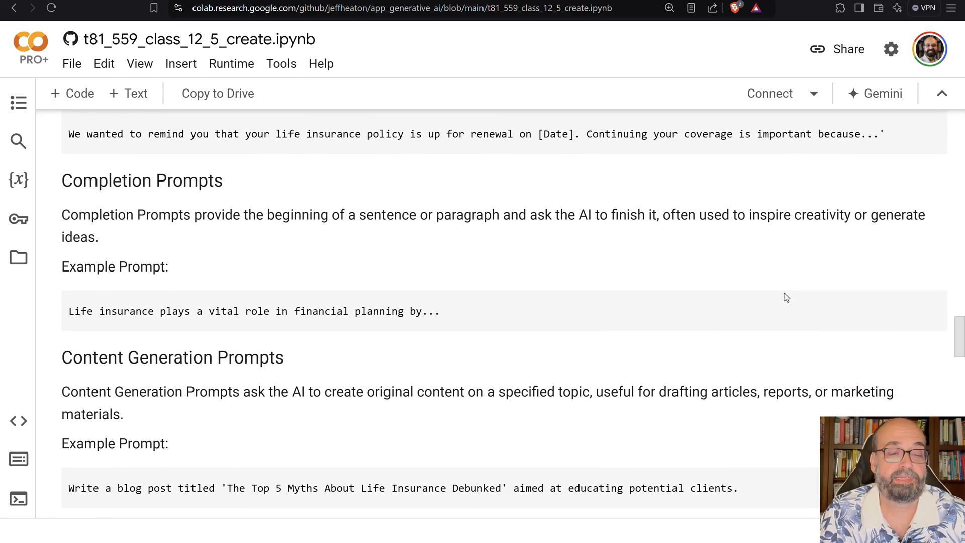
scroll("down", 3)
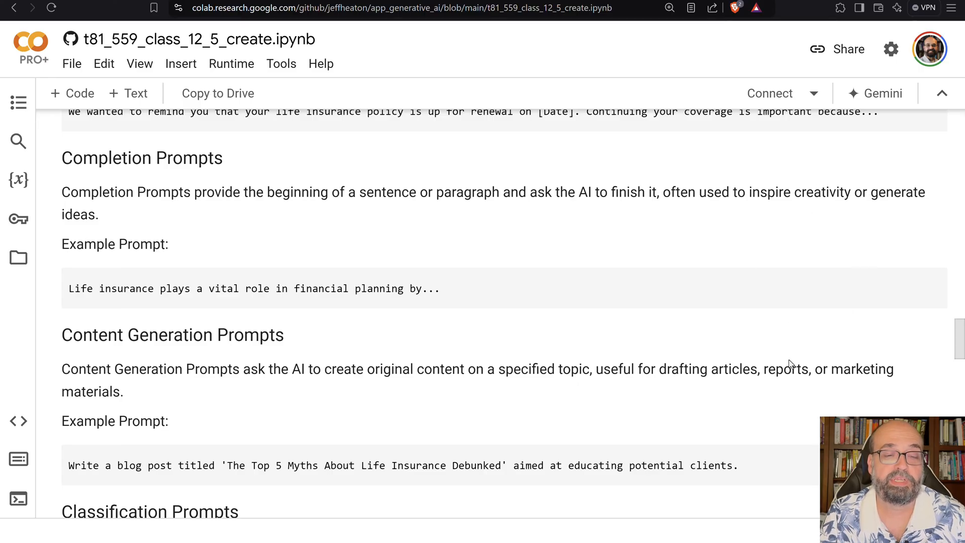
scroll("down", 3)
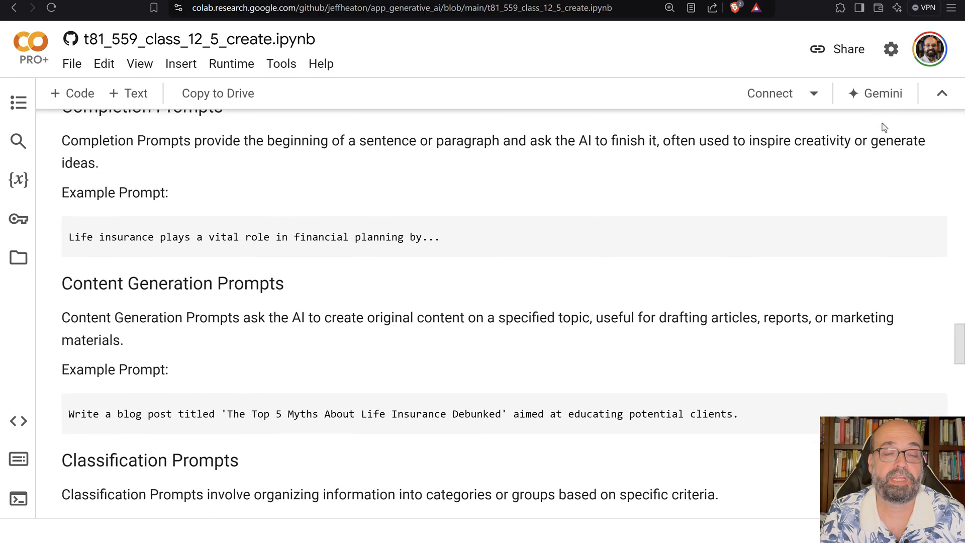
scroll("down", 3)
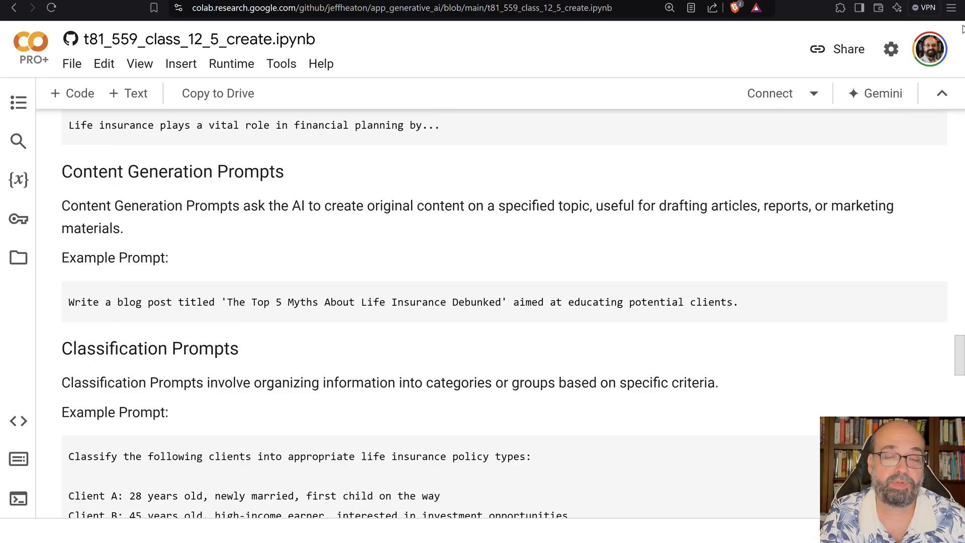
scroll("down", 3)
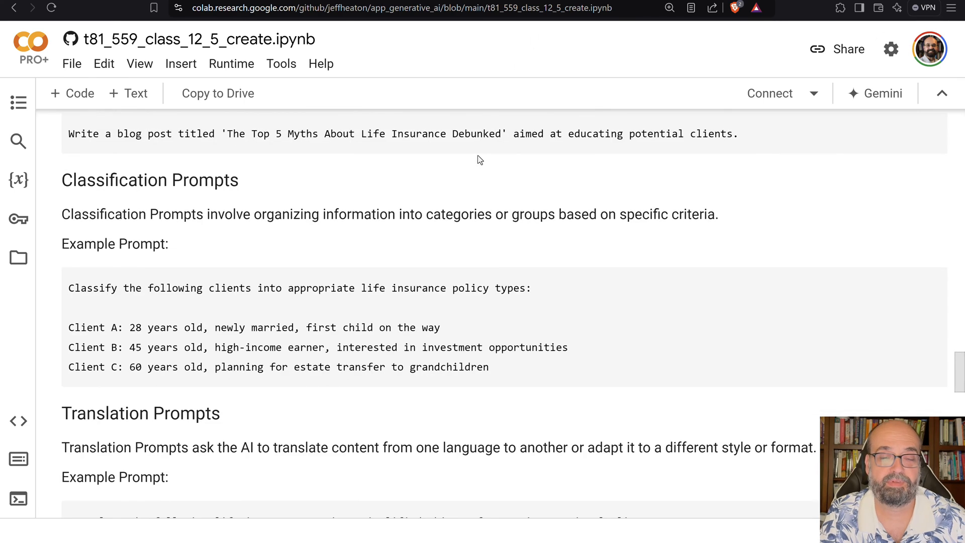
scroll("down", 3)
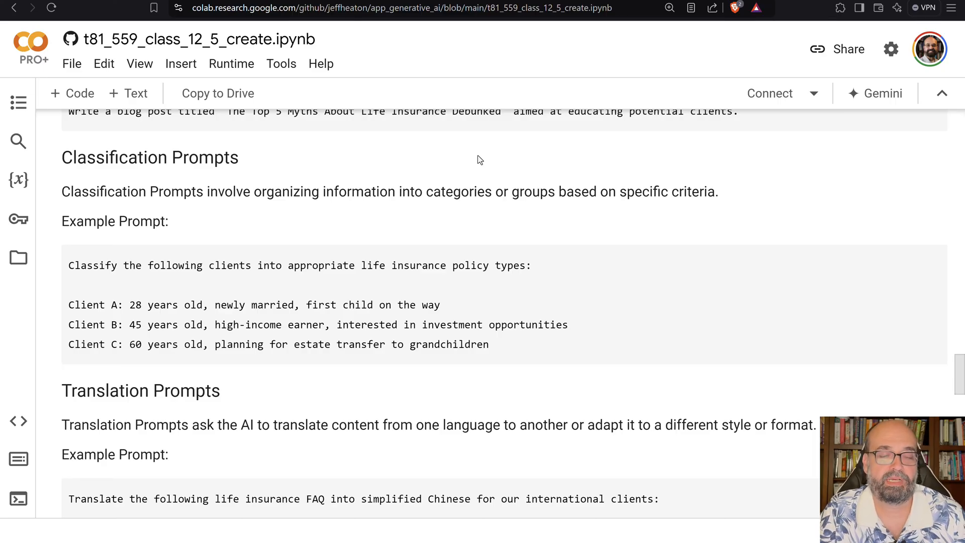
scroll("down", 3)
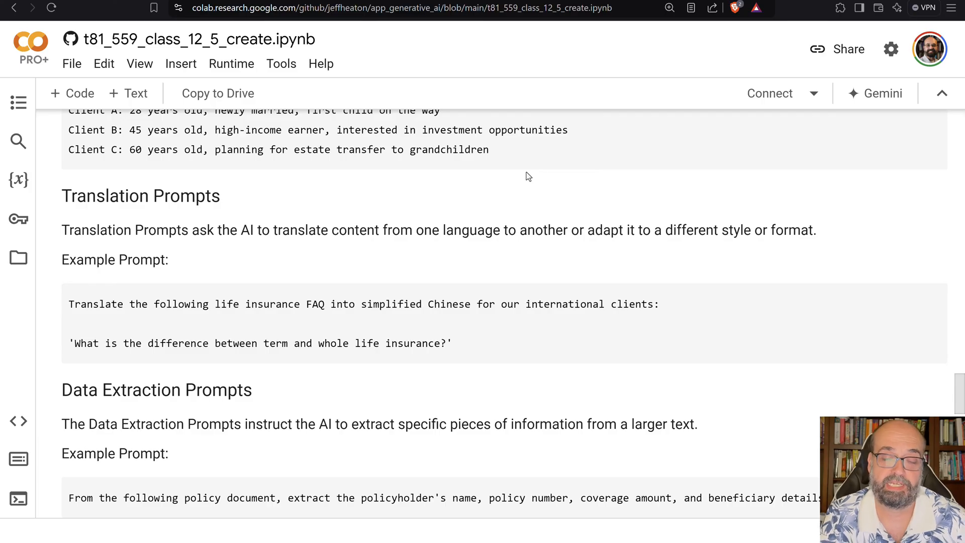
scroll("down", 3)
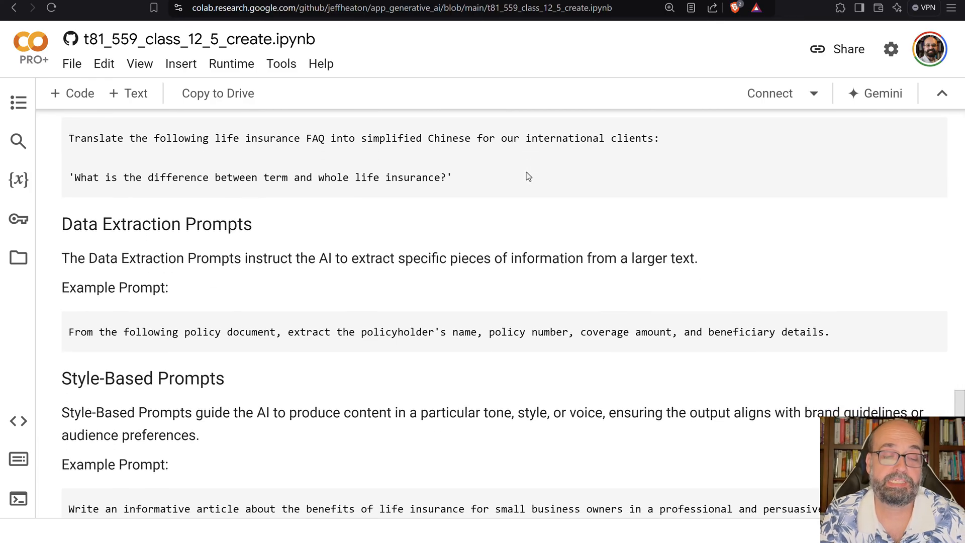
scroll("down", 3)
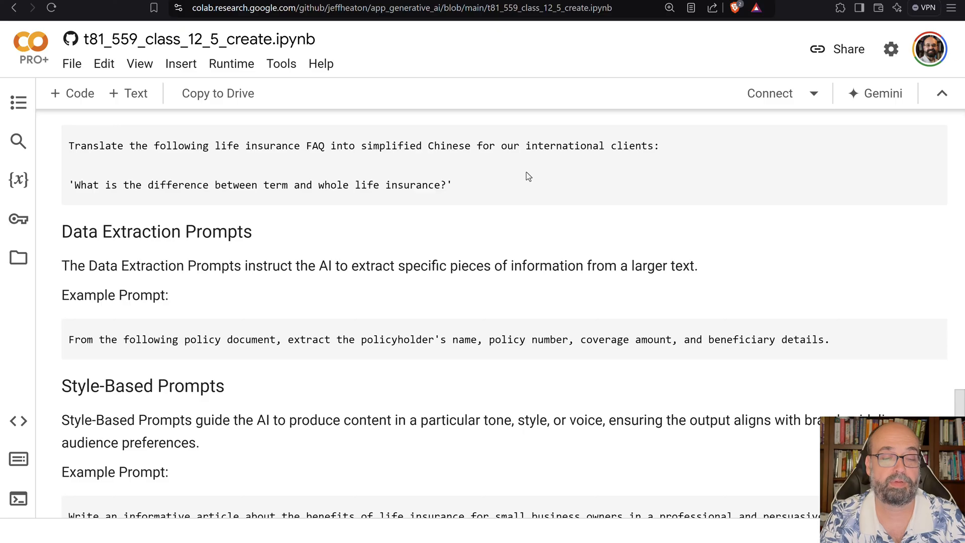
scroll("down", 3)
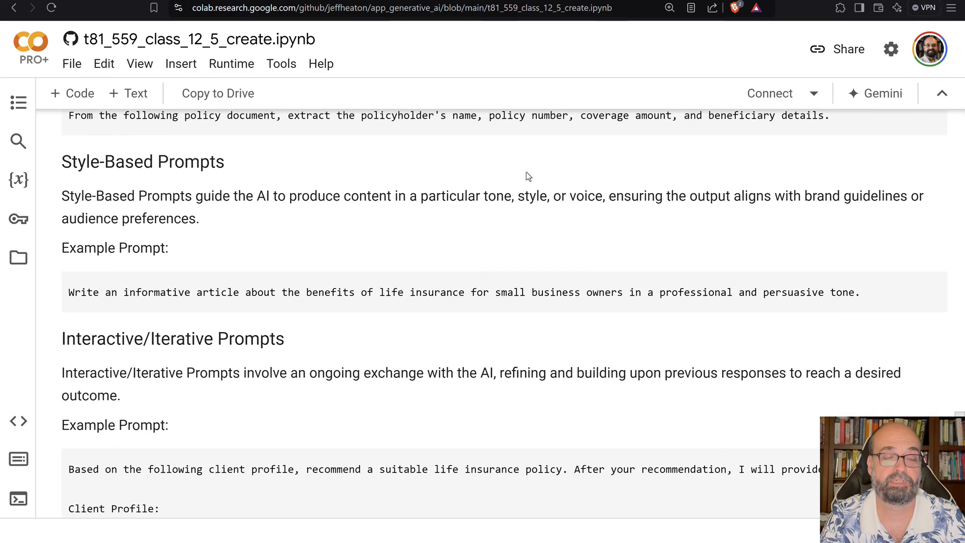
scroll("down", 3)
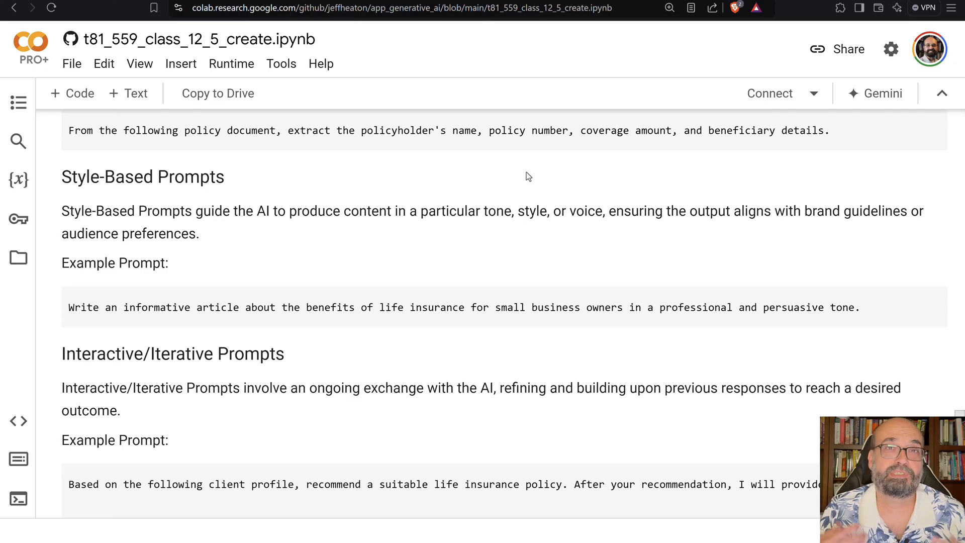
scroll("down", 3)
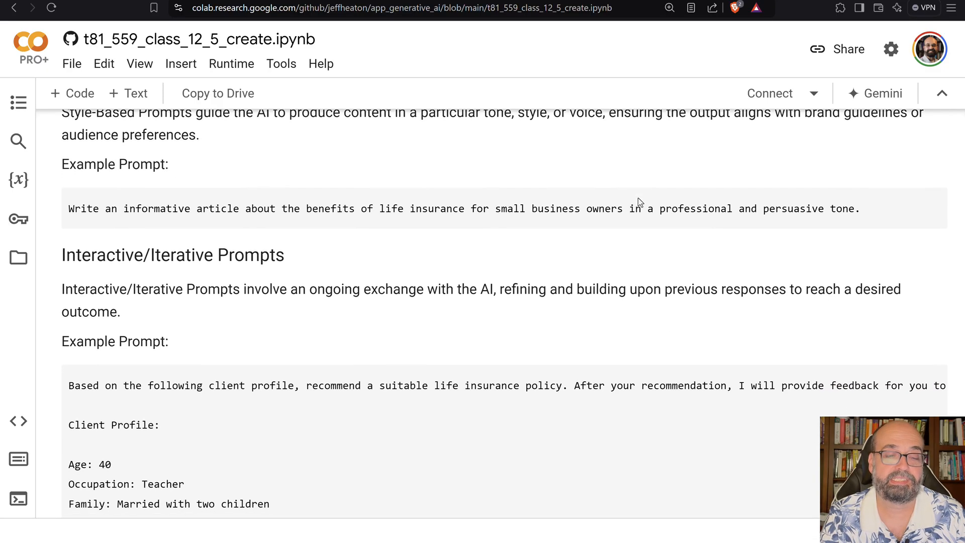
scroll("down", 3)
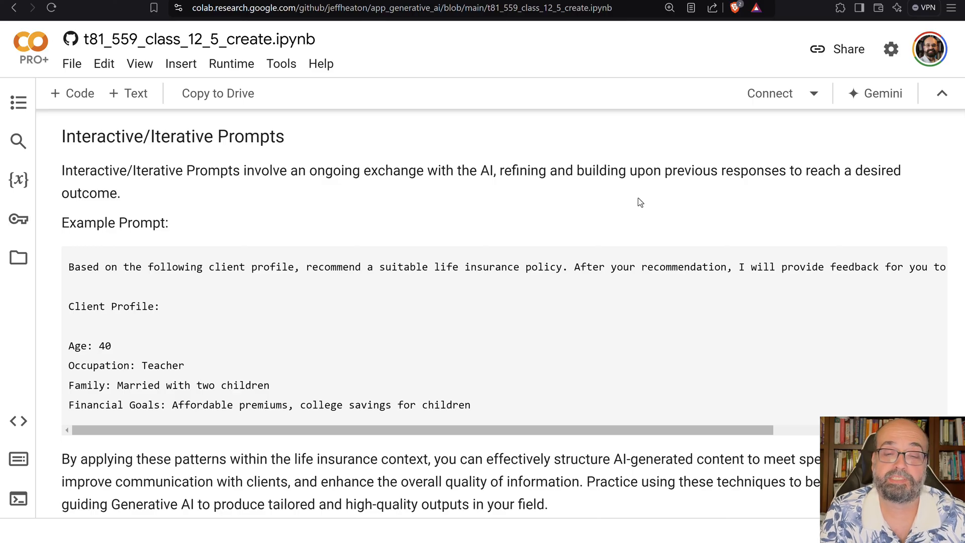
scroll("right", 3)
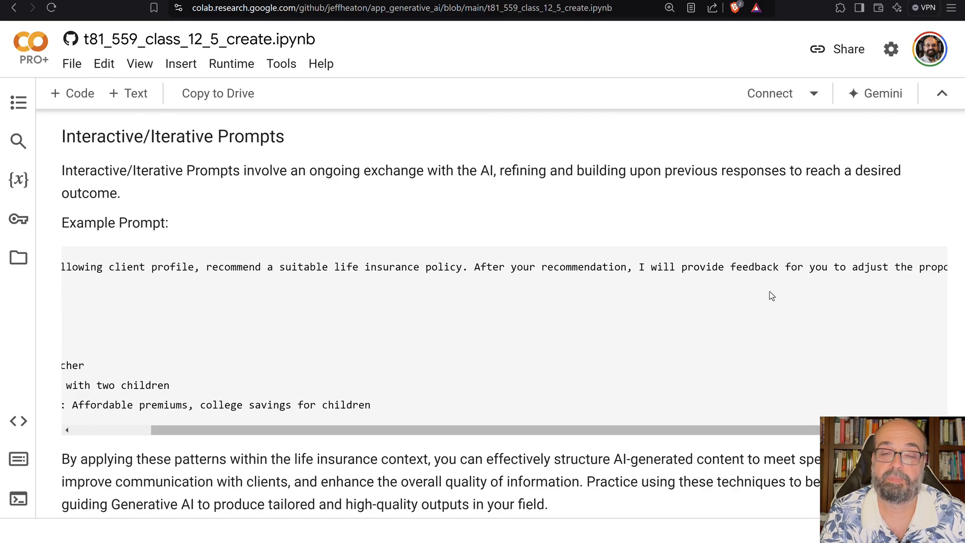
scroll("right", 3)
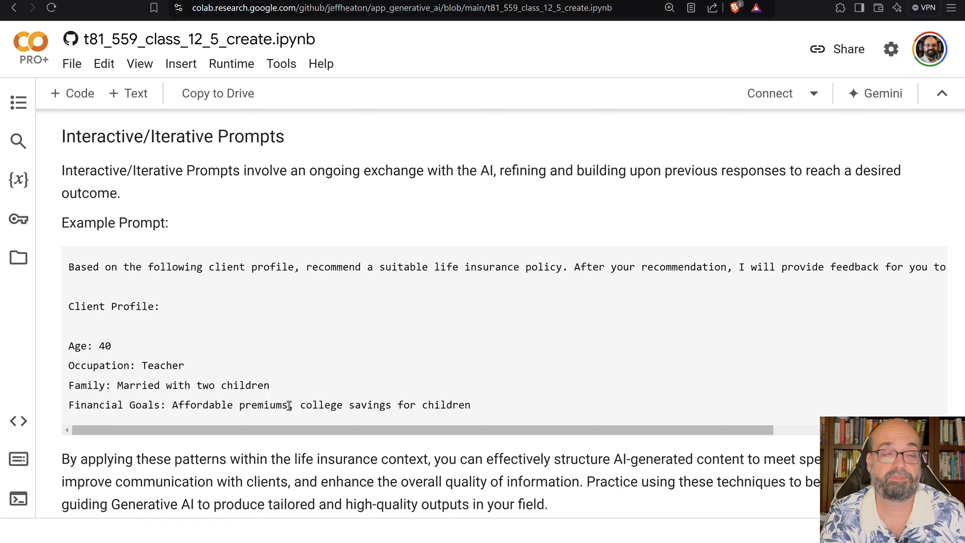
scroll("down", 3)
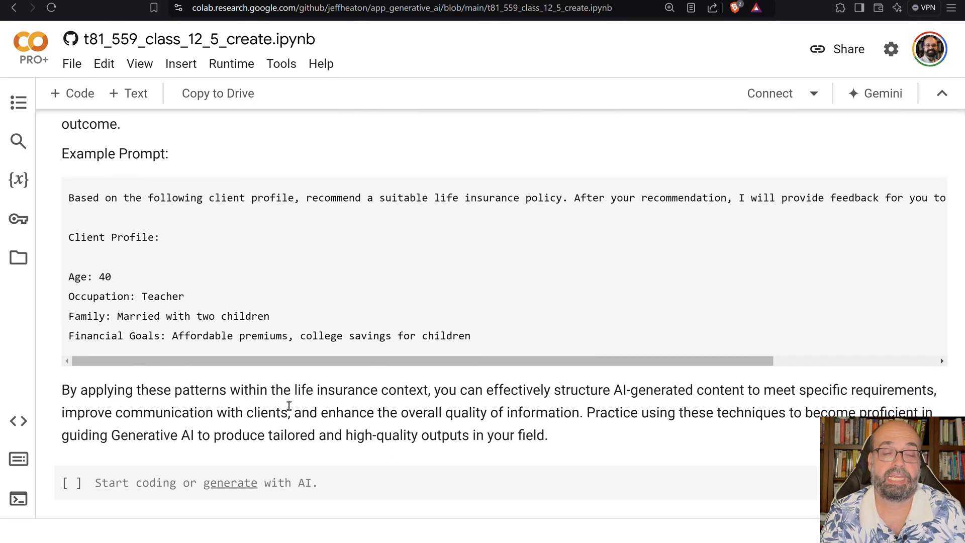